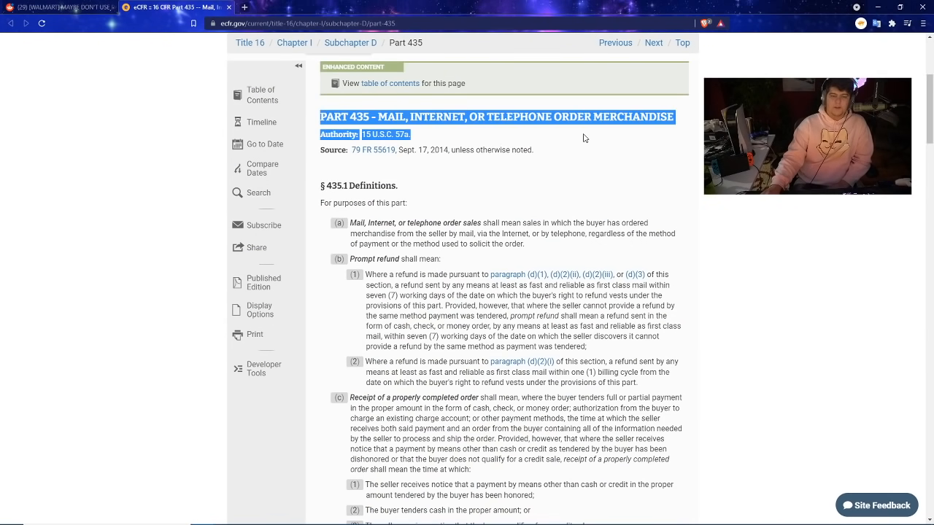
- Clear the Part 435 heading highlight and select text further down the eCFR page
{"action": "left_click", "coordinate": [510, 162]}
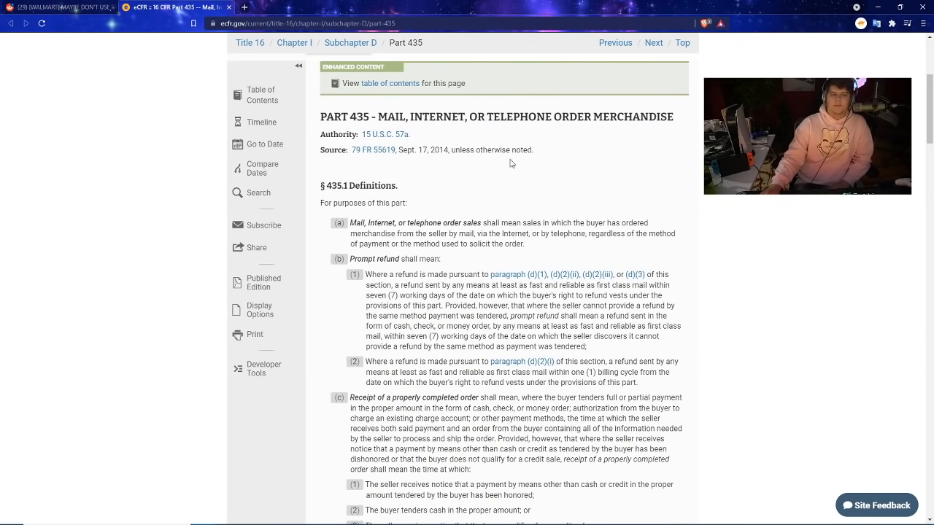
{"action": "scroll", "scroll_direction": "down", "scroll_amount": 3}
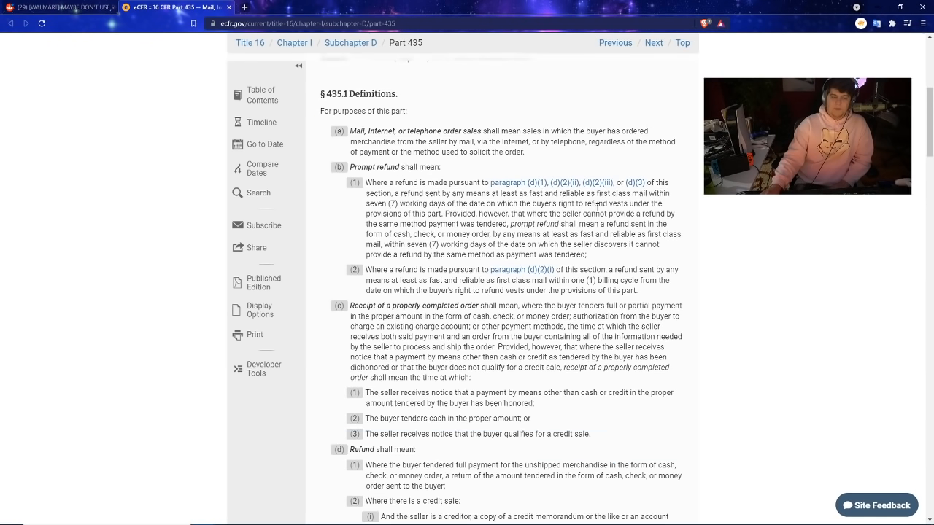
{"action": "double_click", "coordinate": [380, 125]}
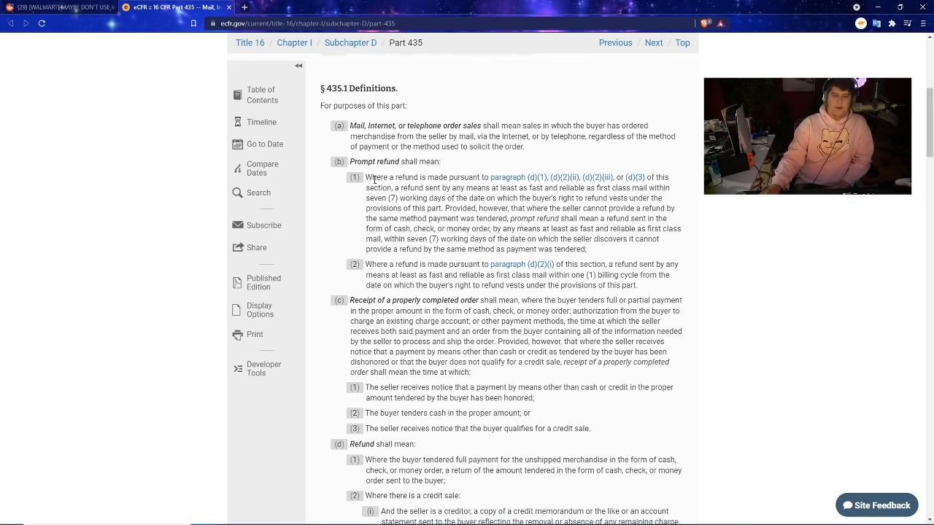
{"action": "scroll", "scroll_direction": "down", "scroll_amount": 3}
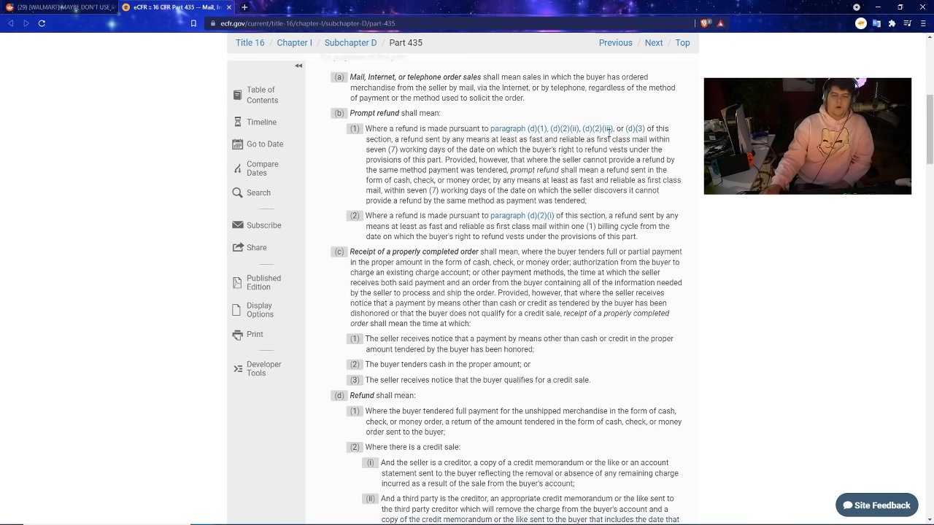
{"action": "left_click_drag", "start_coordinate": [402, 139], "coordinate": [495, 139]}
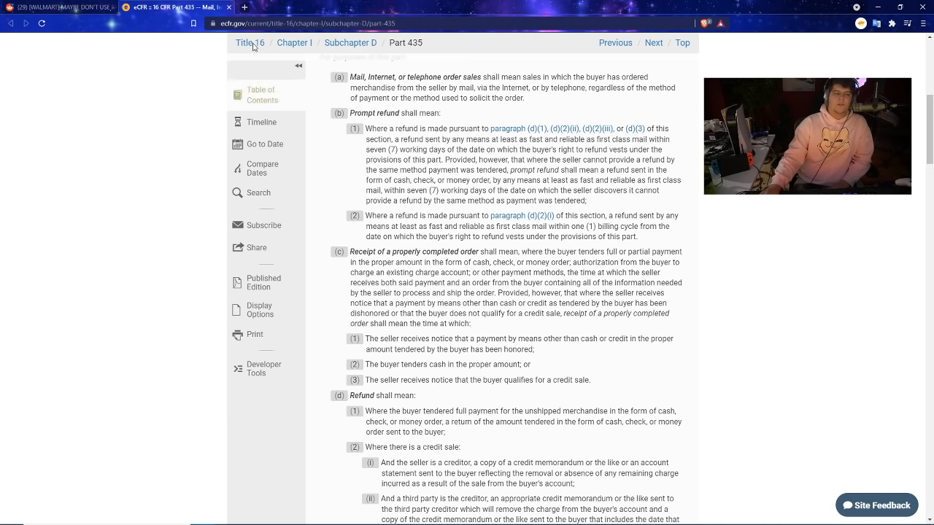
- Highlight refund definition (d)(1) on cash, check, or money order payment, then return to Reddit
{"action": "scroll", "scroll_direction": "down", "scroll_amount": 3}
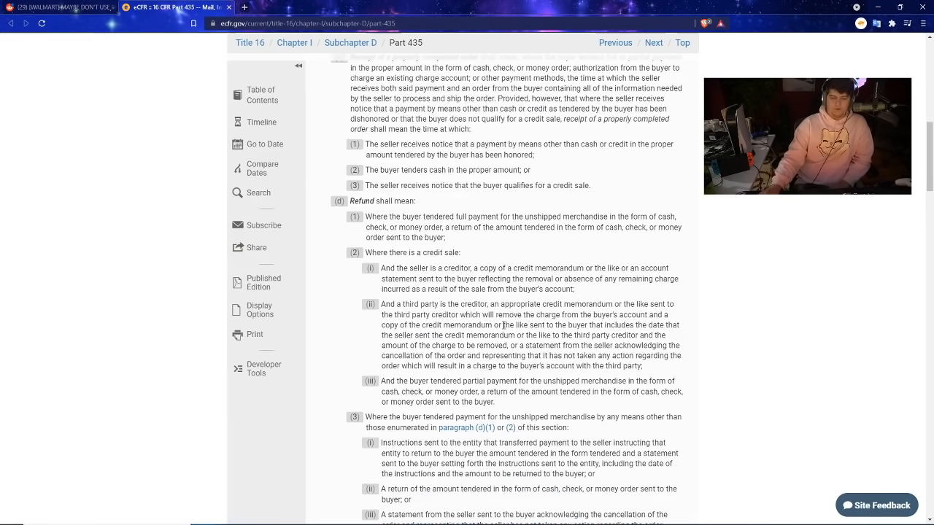
{"action": "scroll", "scroll_direction": "down", "scroll_amount": 3}
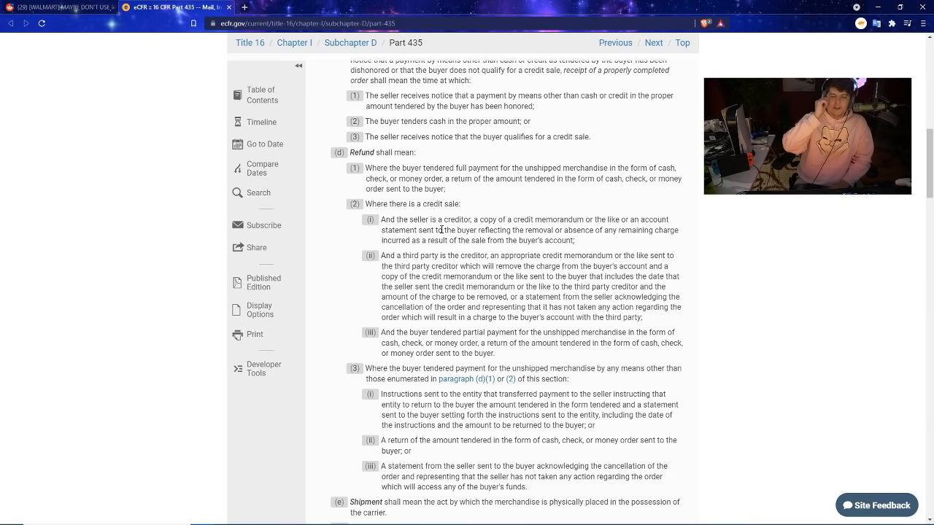
{"action": "mouse_move", "coordinate": [312, 108]}
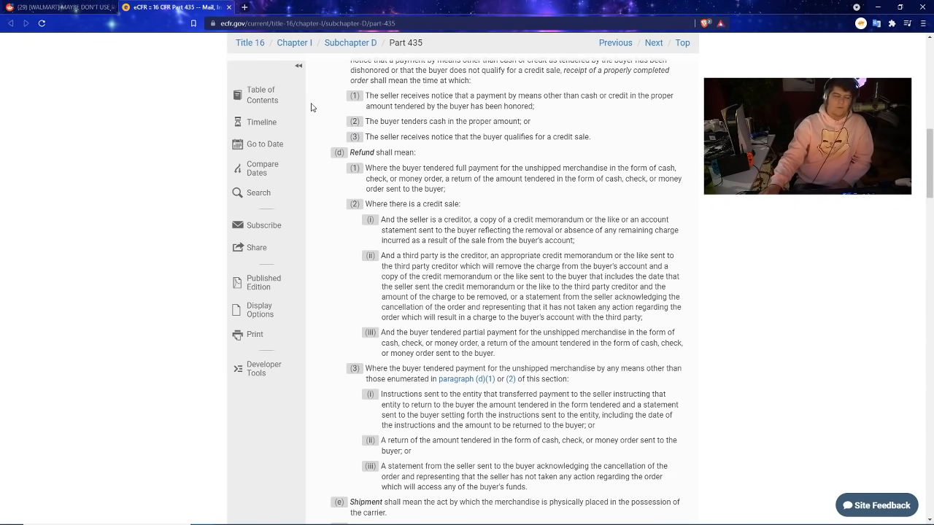
{"action": "mouse_move", "coordinate": [367, 169]}
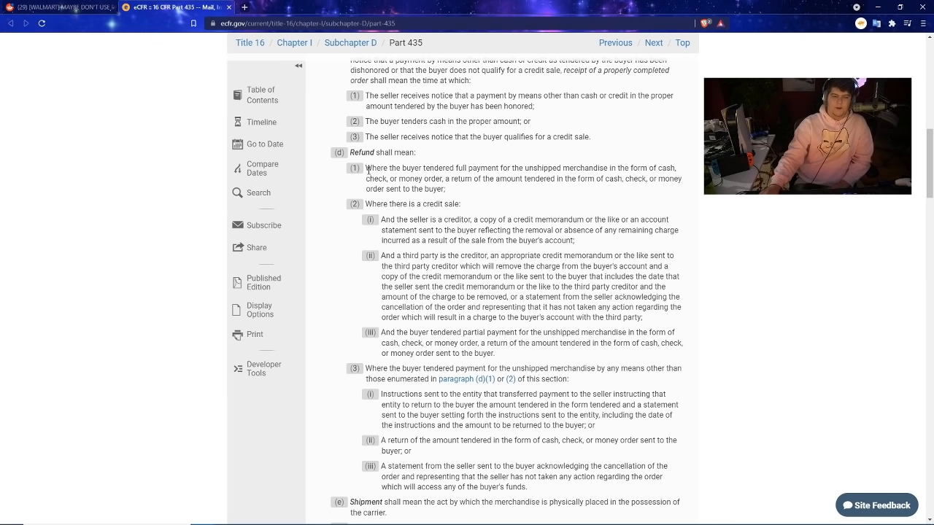
{"action": "left_click_drag", "start_coordinate": [366, 168], "coordinate": [478, 167]}
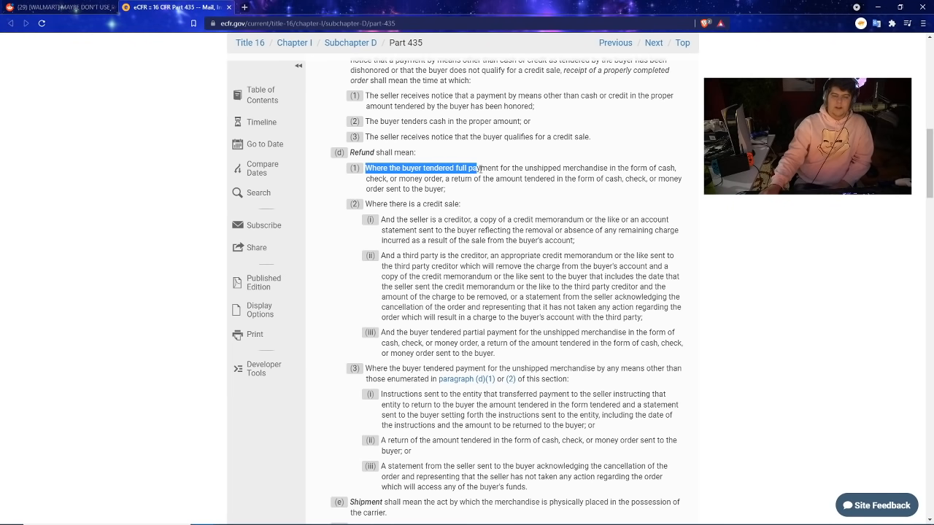
{"action": "left_click_drag", "start_coordinate": [478, 168], "coordinate": [614, 178]}
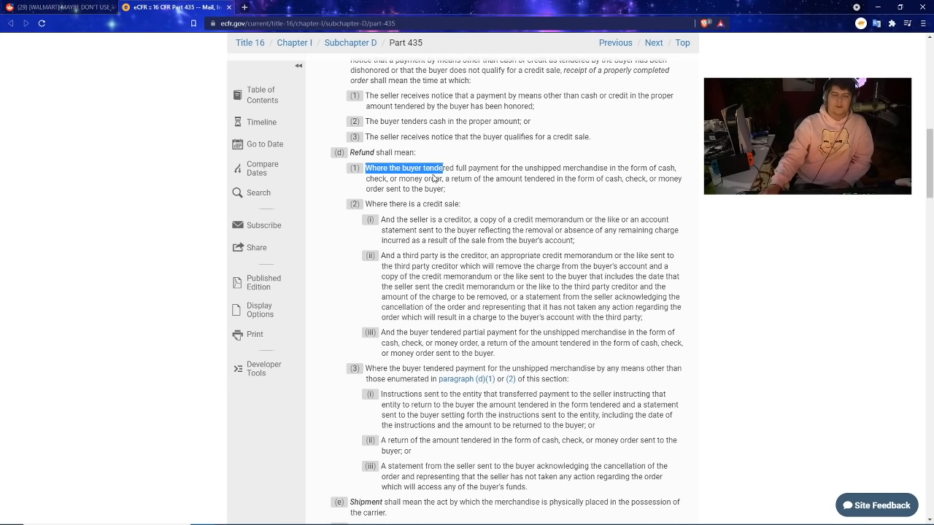
{"action": "left_click_drag", "start_coordinate": [369, 168], "coordinate": [475, 180]}
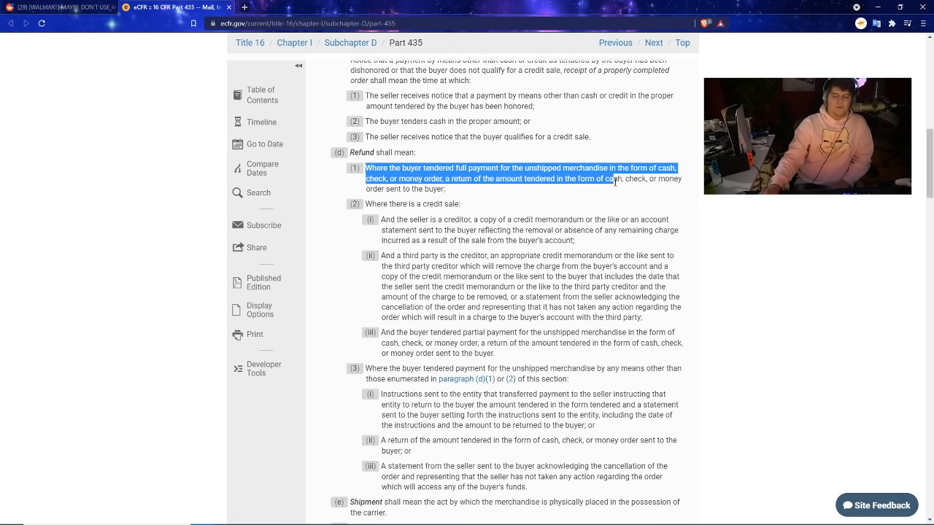
{"action": "left_click_drag", "start_coordinate": [617, 179], "coordinate": [447, 188]}
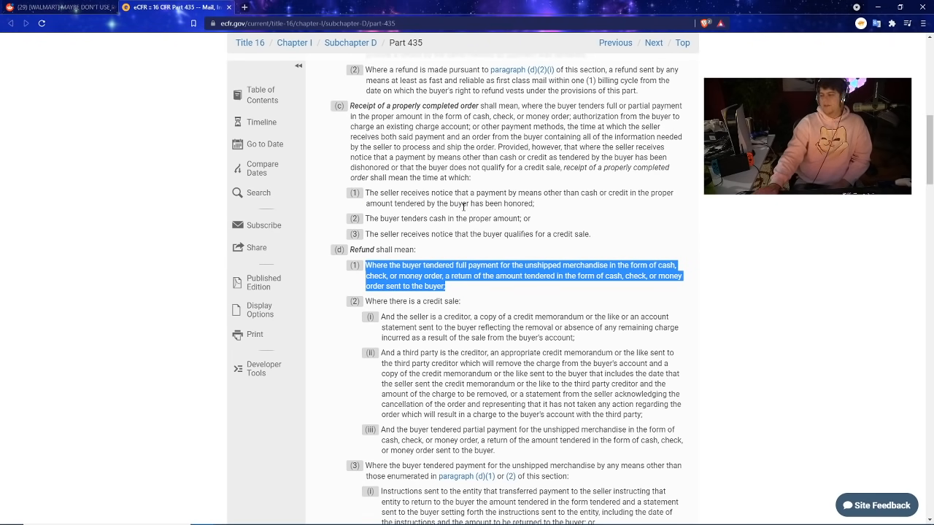
{"action": "left_click", "coordinate": [54, 7]}
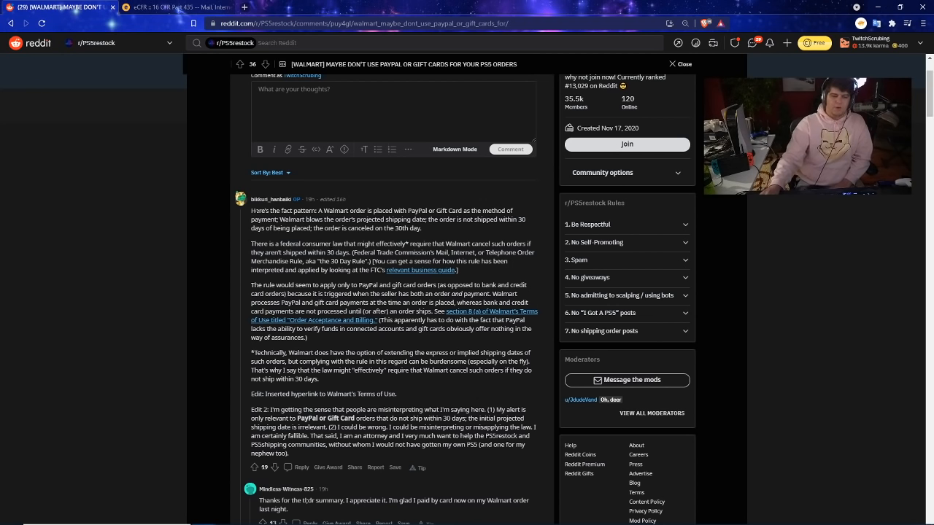
{"action": "mouse_move", "coordinate": [447, 233]}
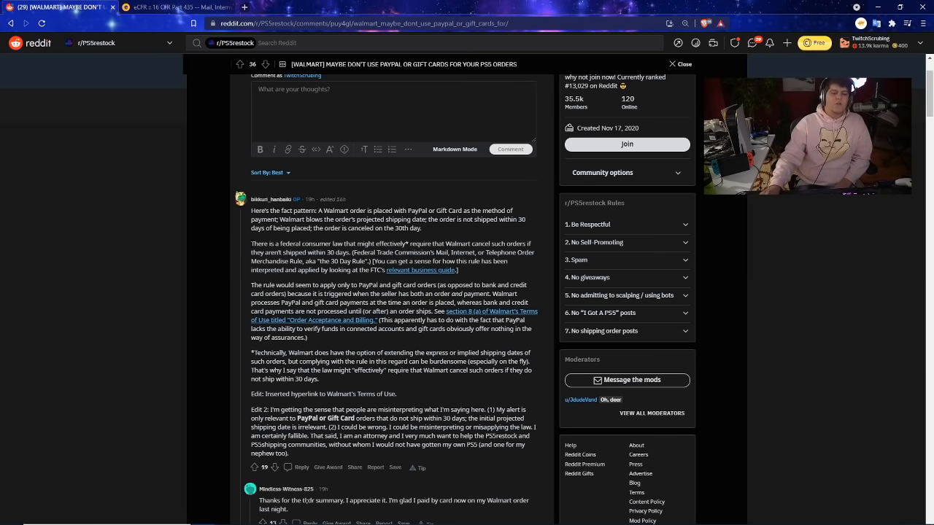
- Highlight the federal consumer law sentence, the 30-day shipping requirement, and the FTC guide line
{"action": "left_click_drag", "start_coordinate": [251, 243], "coordinate": [472, 286]}
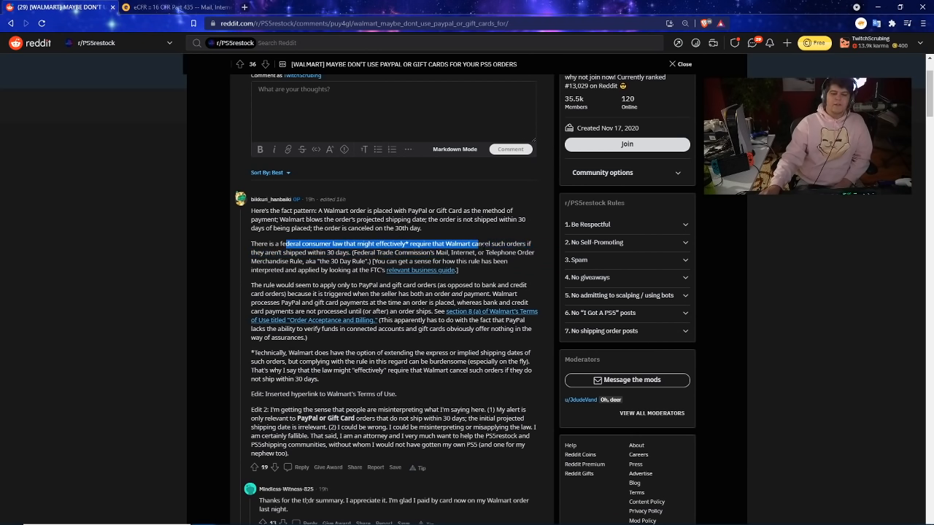
{"action": "left_click_drag", "start_coordinate": [478, 244], "coordinate": [361, 261]}
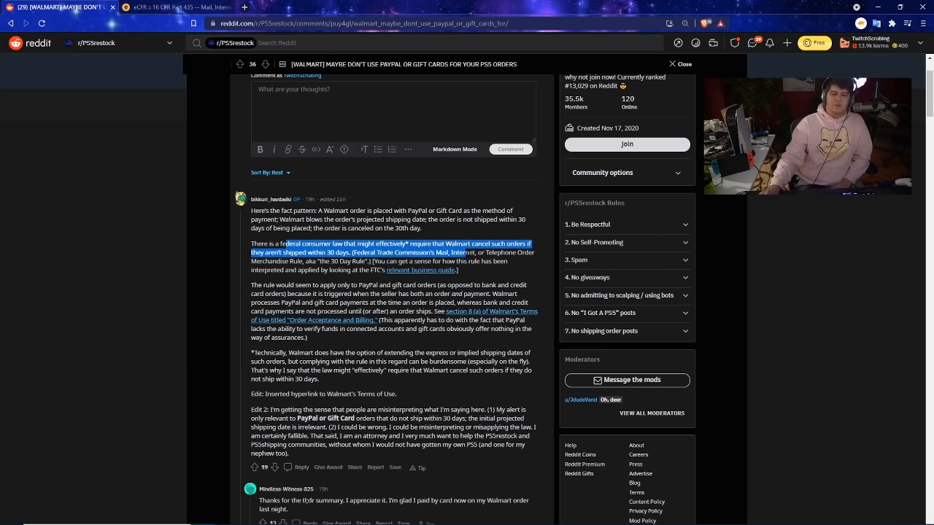
{"action": "left_click_drag", "start_coordinate": [472, 253], "coordinate": [296, 261]}
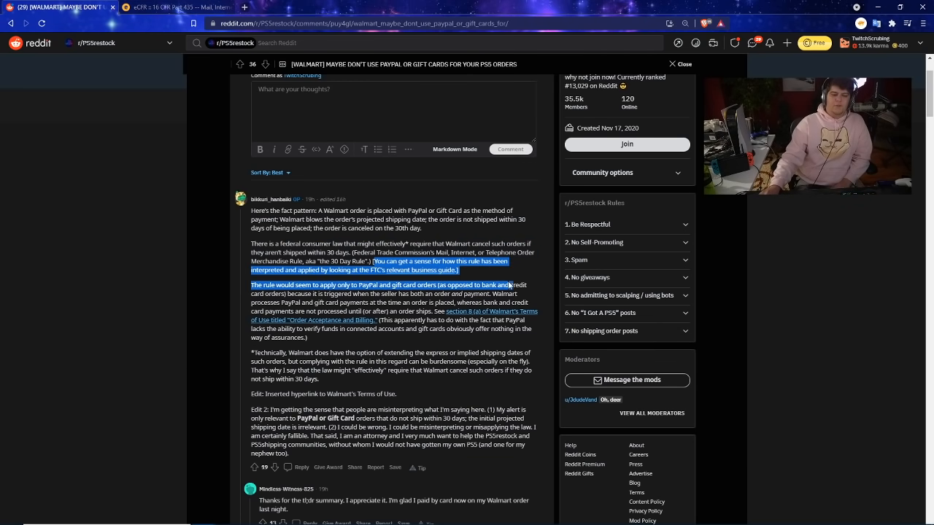
{"action": "scroll", "scroll_direction": "down", "scroll_amount": 3}
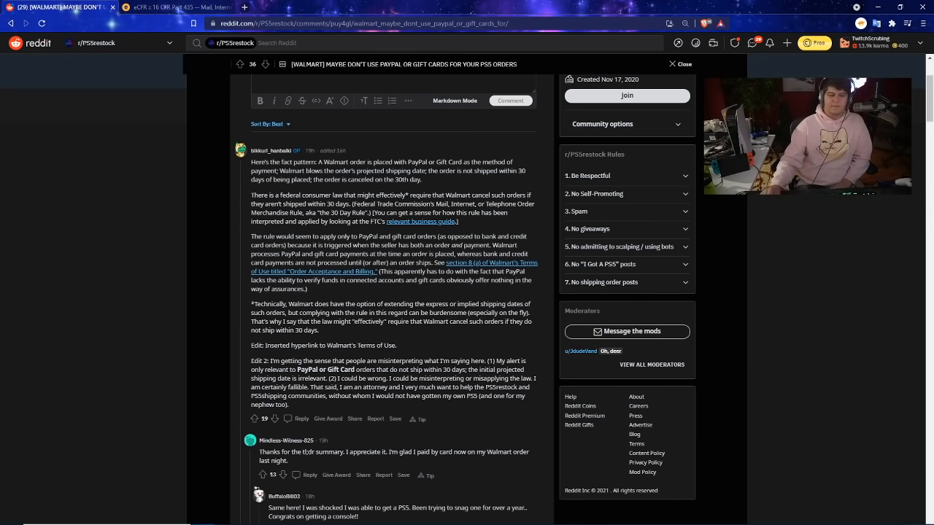
- Highlight the line saying the rule covers only PayPal and gift card orders, then clear it
{"action": "scroll", "scroll_direction": "down", "scroll_amount": 3}
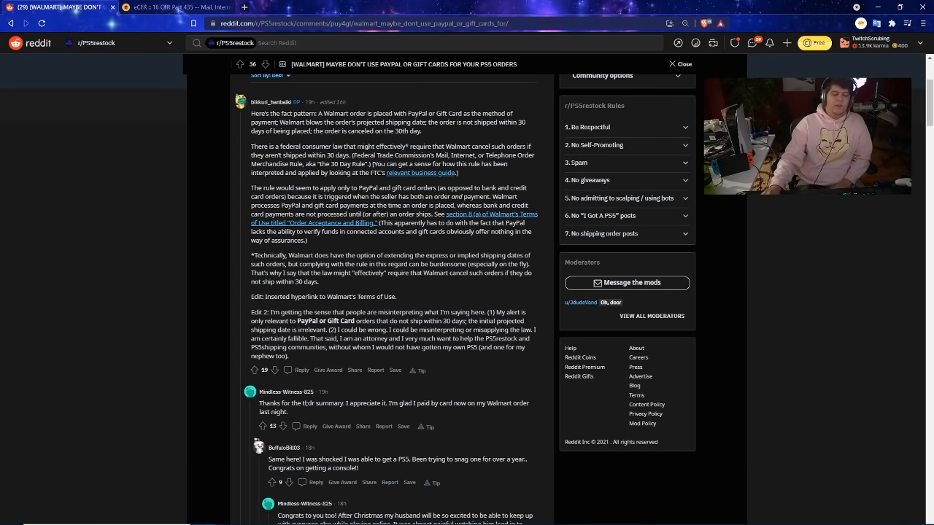
{"action": "left_click_drag", "start_coordinate": [249, 187], "coordinate": [387, 187]}
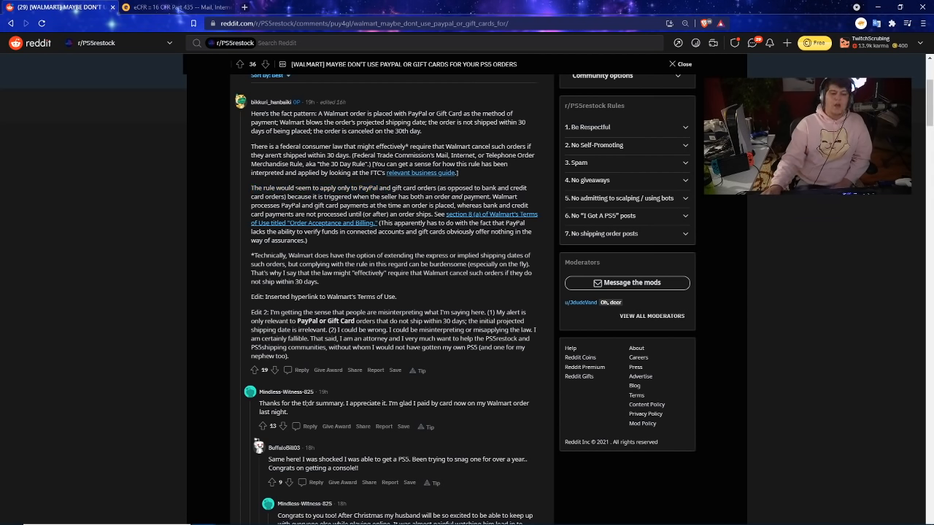
{"action": "left_click_drag", "start_coordinate": [249, 187], "coordinate": [460, 196]}
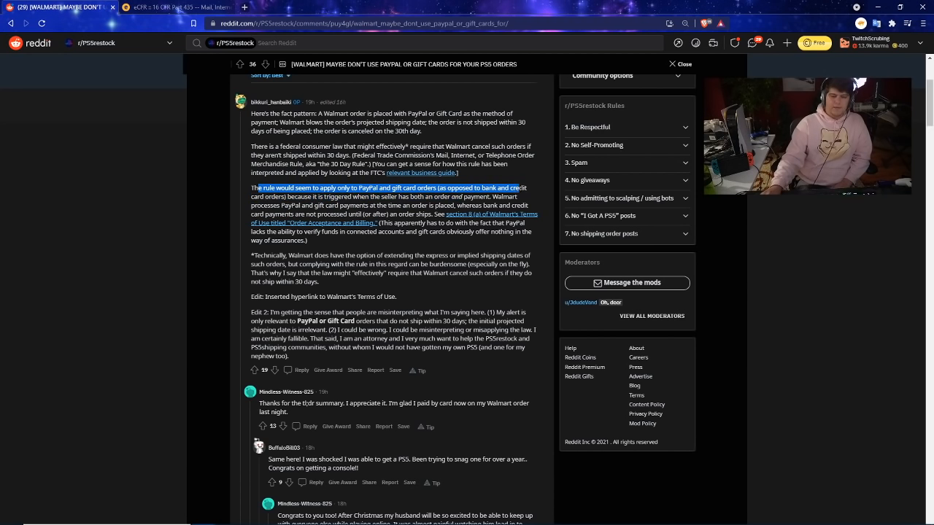
{"action": "left_click", "coordinate": [387, 197]}
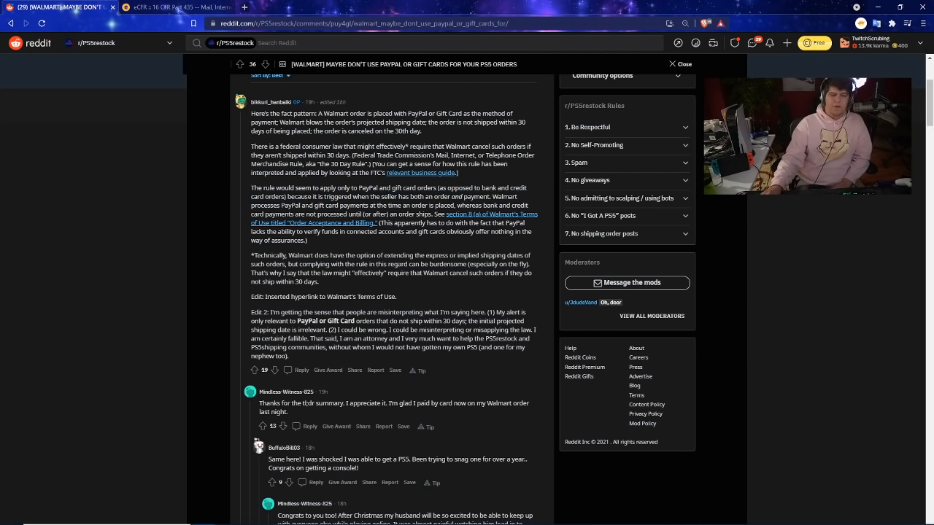
{"action": "left_click_drag", "start_coordinate": [289, 197], "coordinate": [430, 197]}
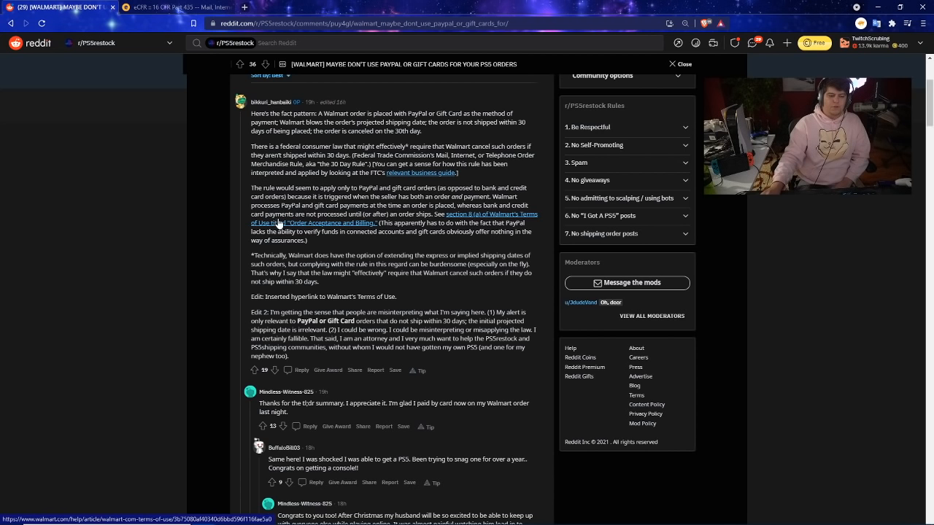
{"action": "mouse_move", "coordinate": [344, 229]}
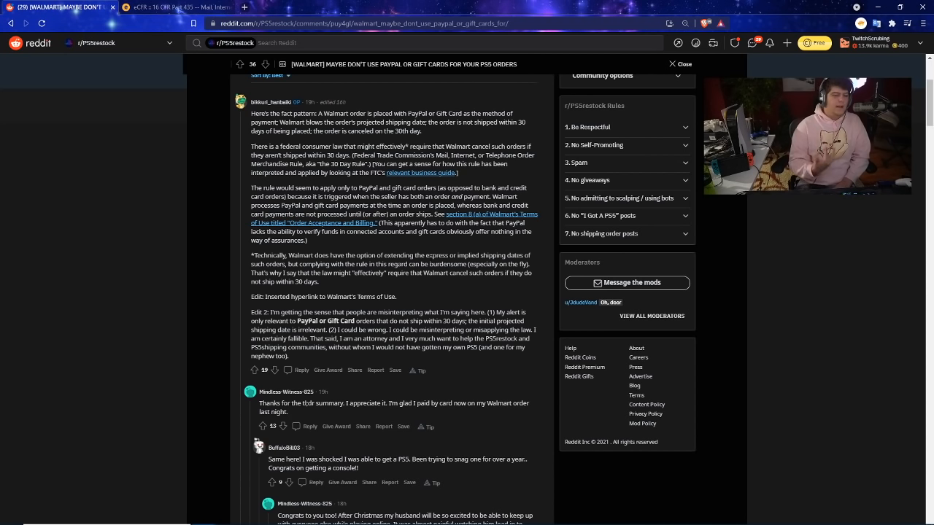
{"action": "mouse_move", "coordinate": [240, 235]}
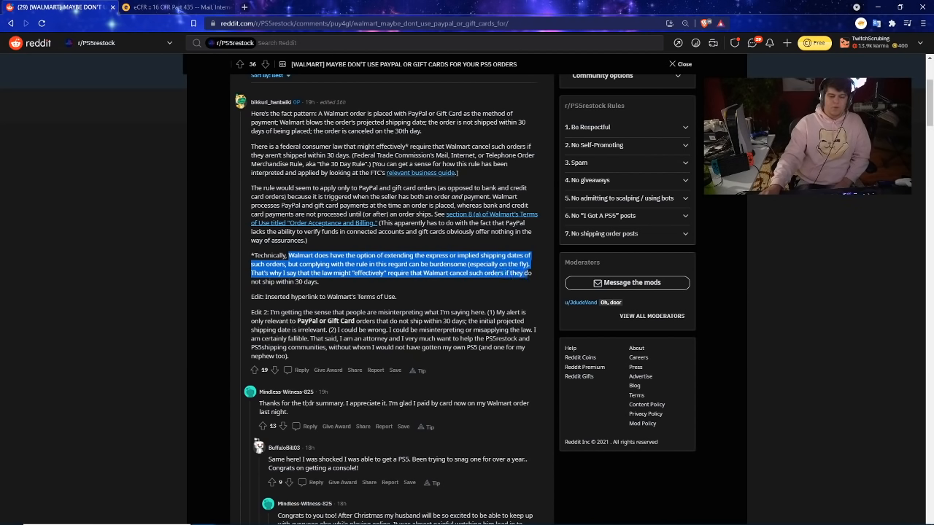
- Clear the highlight on the 'Technically, Walmart does have the option' paragraph
{"action": "left_click", "coordinate": [458, 290]}
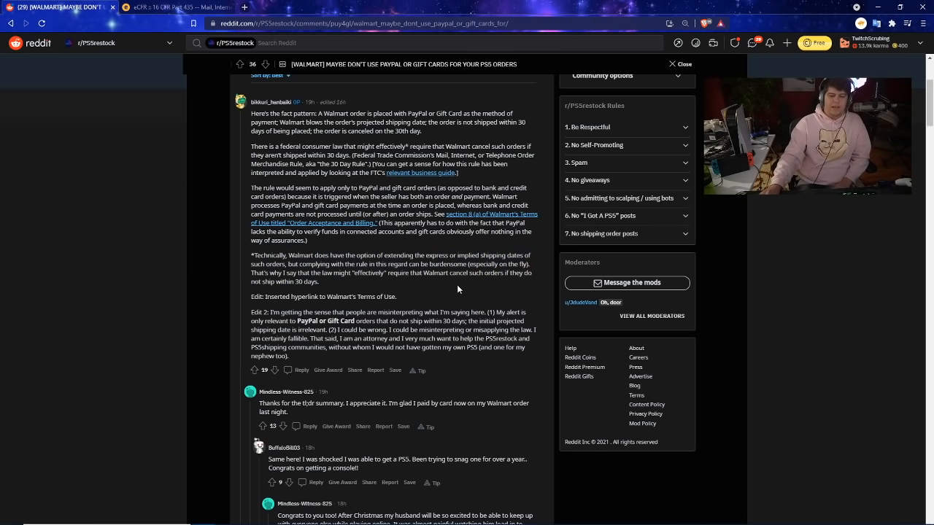